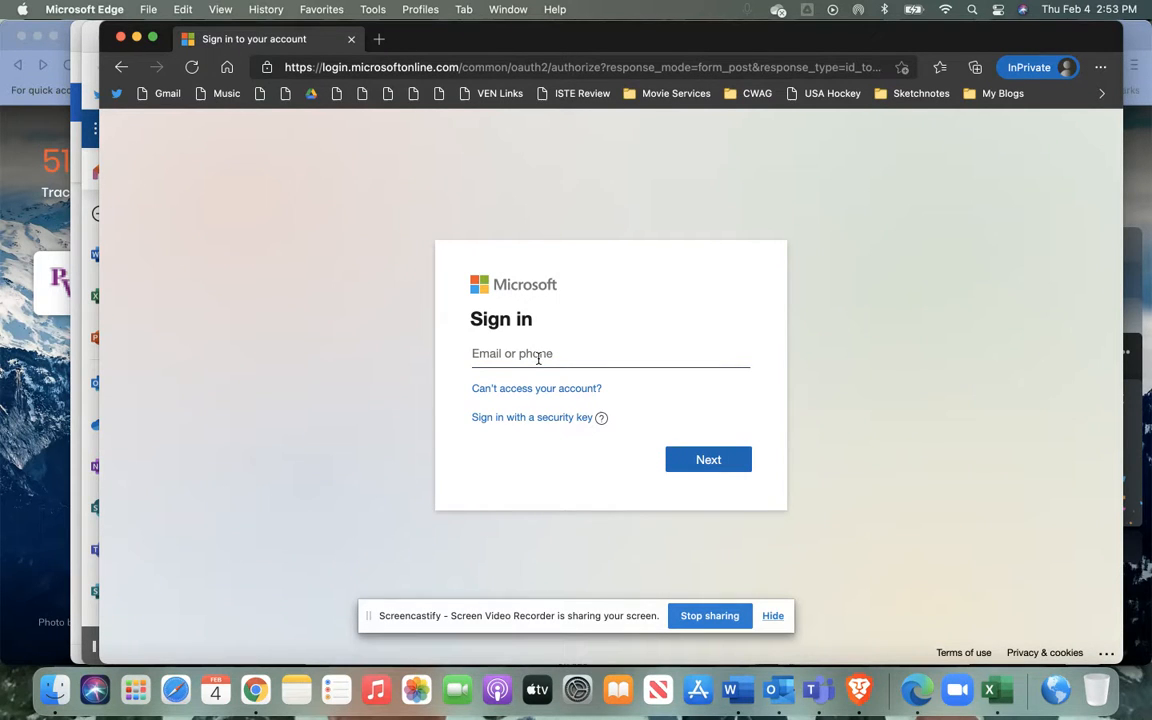
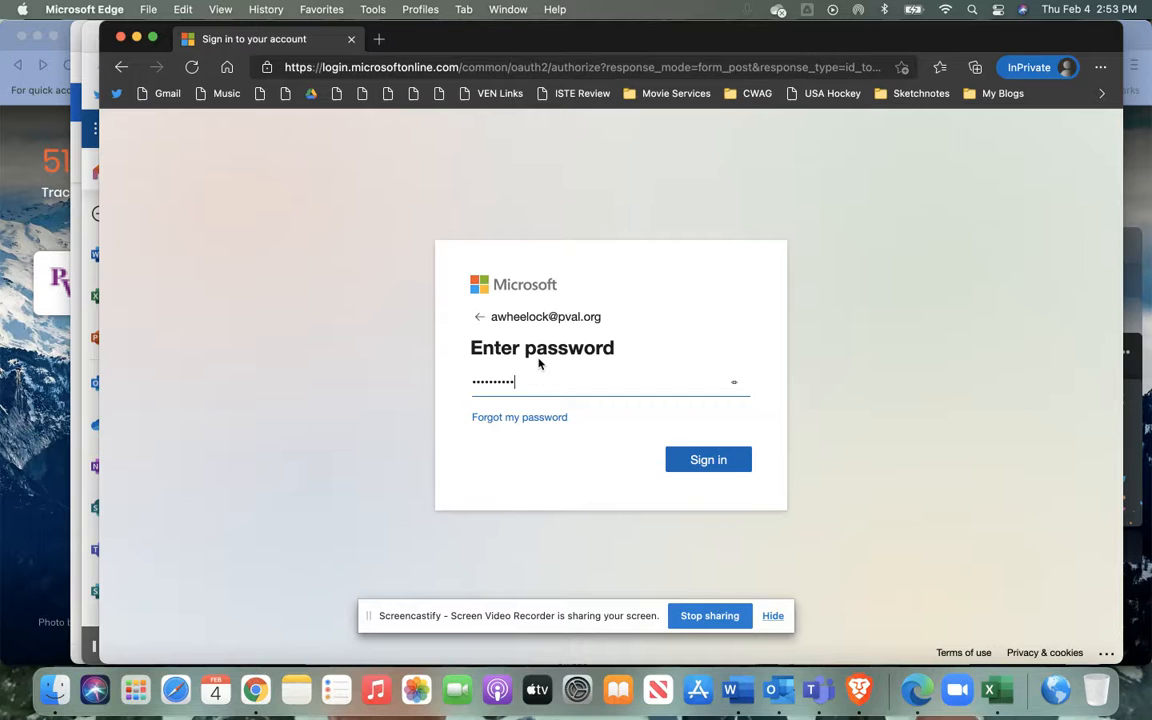
{"action": "left_click", "coordinate": [708, 459]}
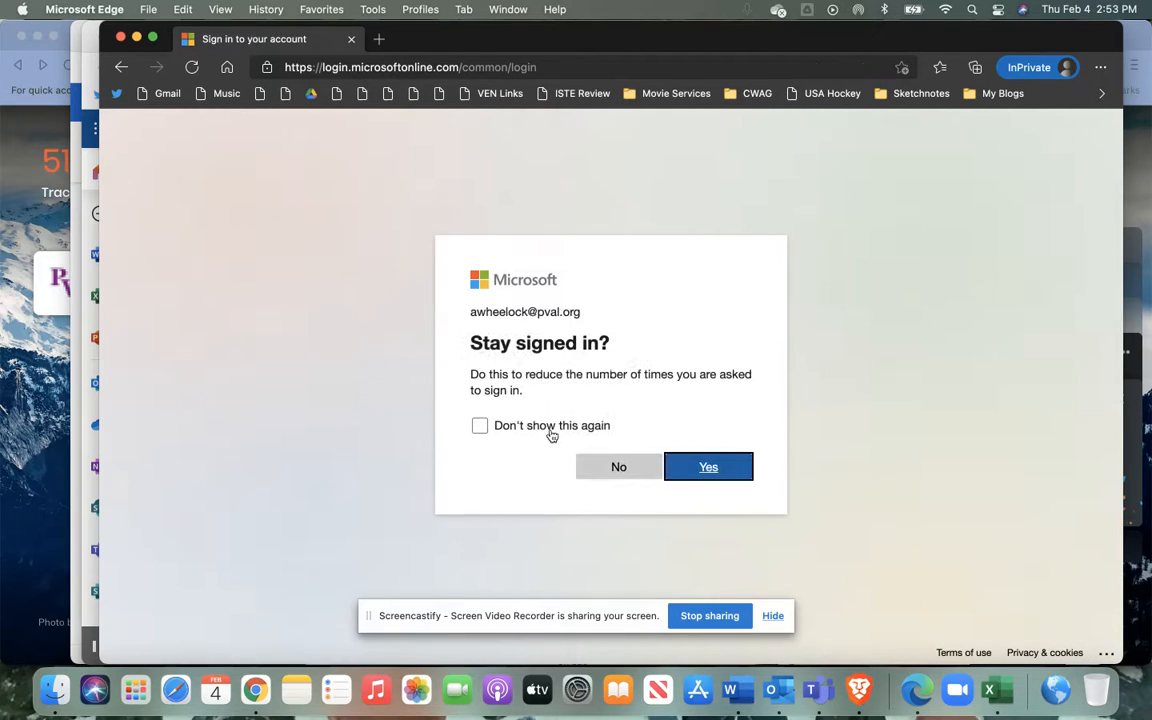
{"action": "left_click", "coordinate": [708, 466]}
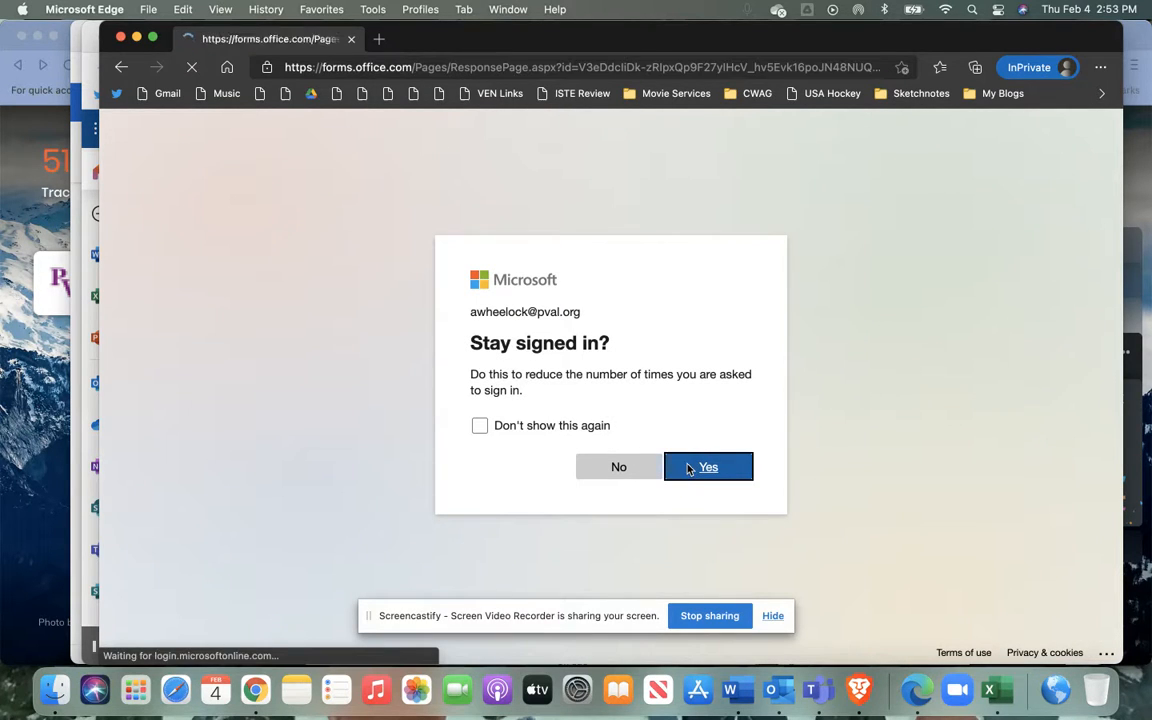
Step: Enter 'test' as the name, pick the Curate topic, and continue to its section
{"action": "left_click", "coordinate": [708, 466]}
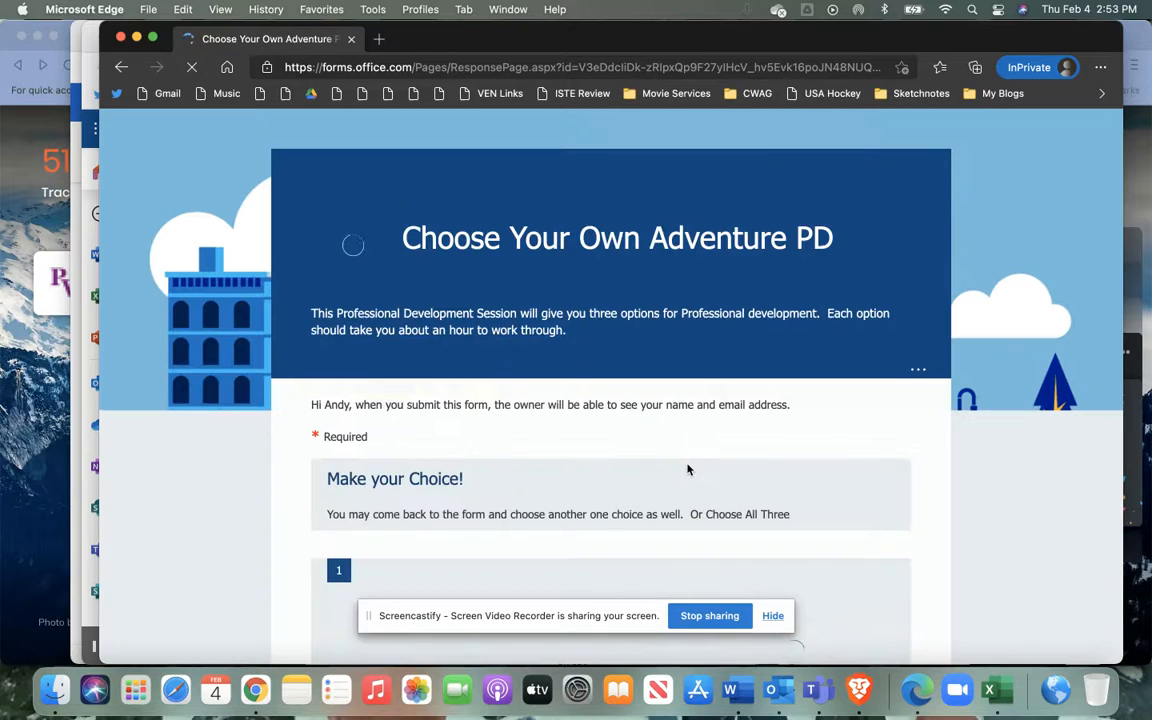
{"action": "scroll", "scroll_direction": "down", "scroll_amount": 3}
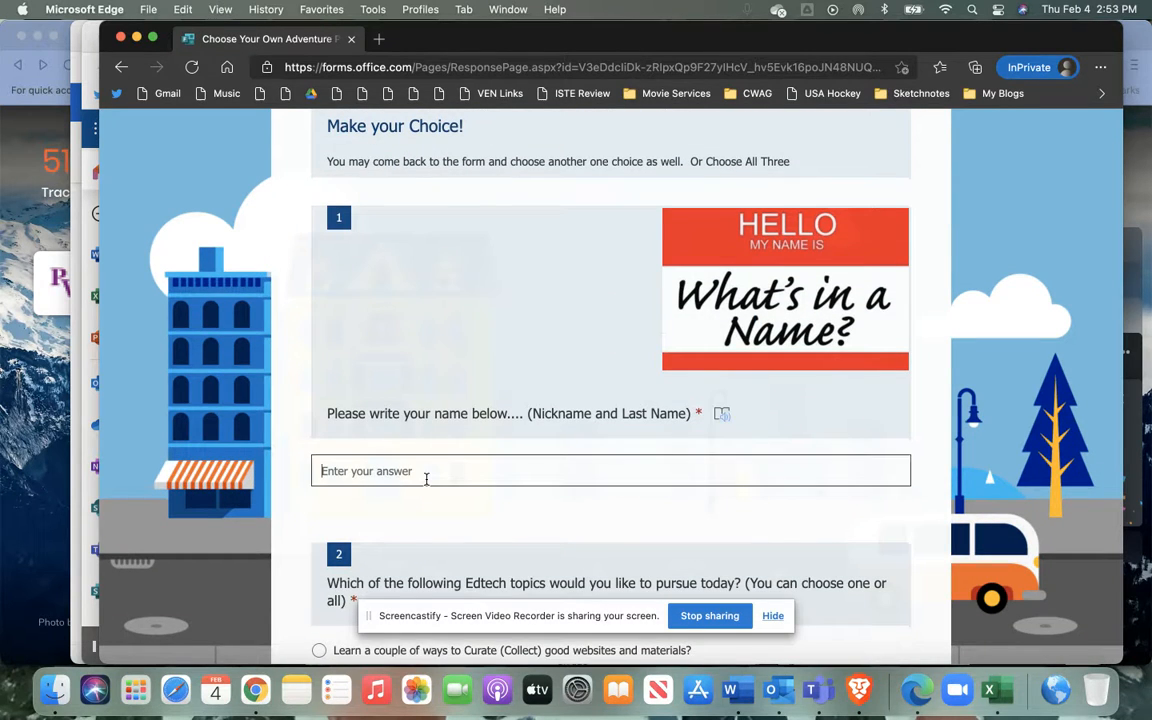
{"action": "scroll", "scroll_direction": "down", "scroll_amount": 3}
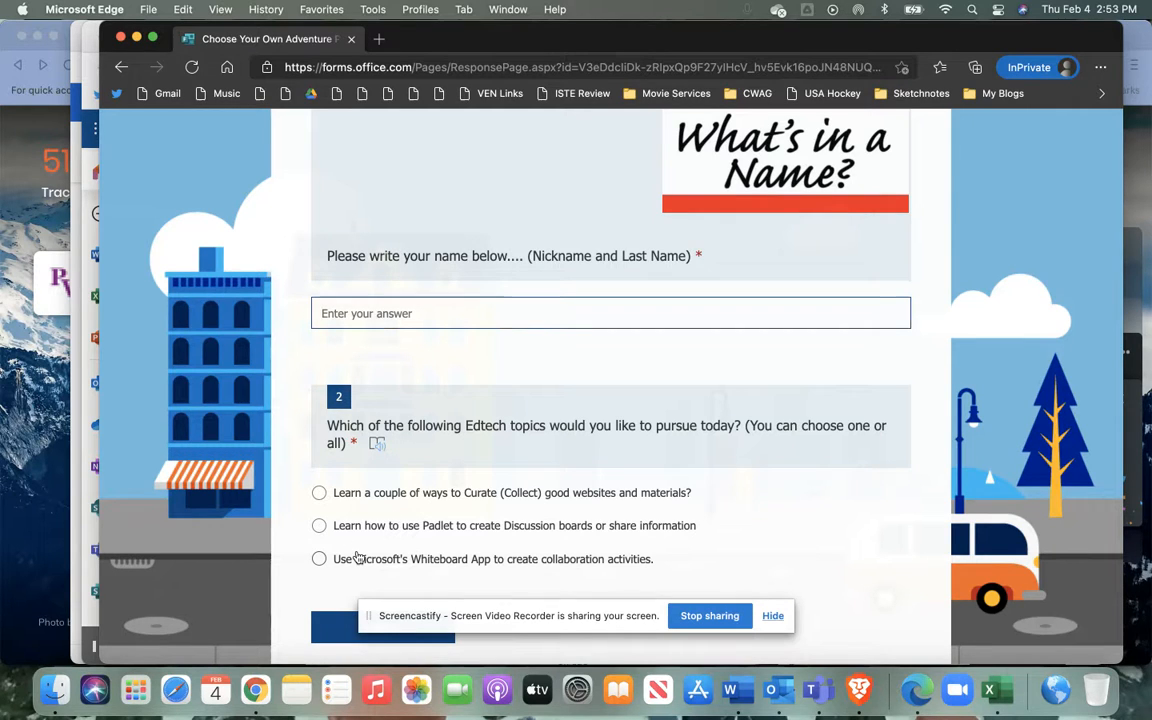
{"action": "left_click", "coordinate": [319, 493]}
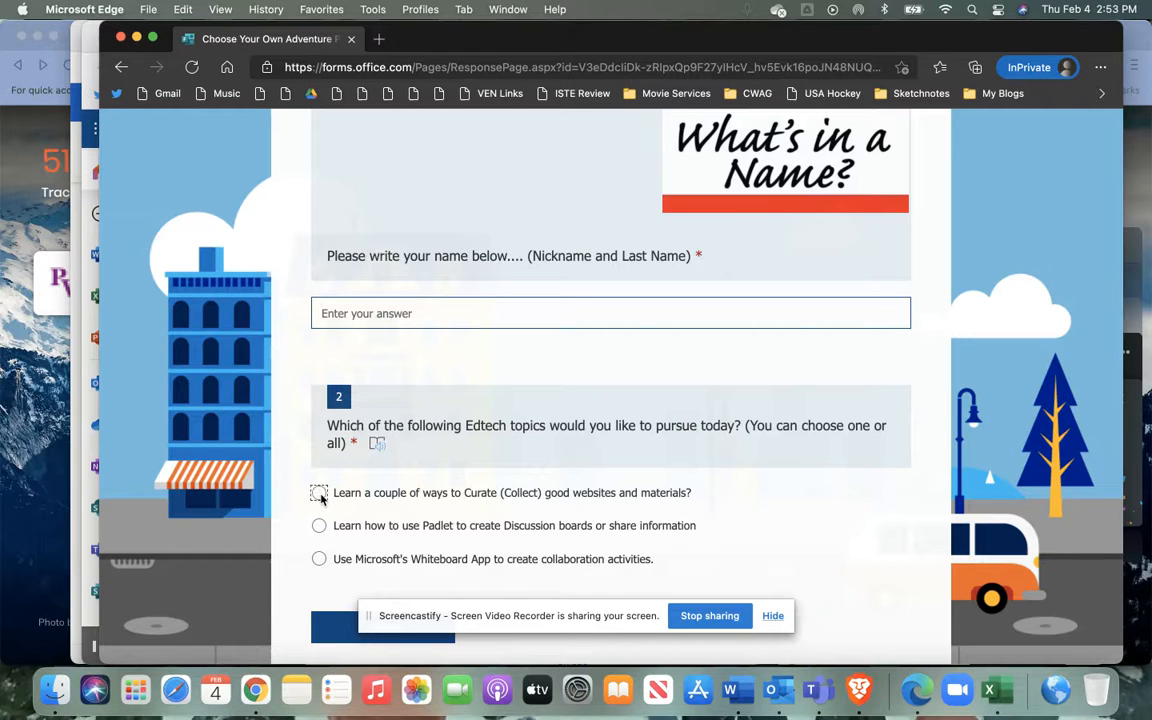
{"action": "left_click", "coordinate": [319, 493]}
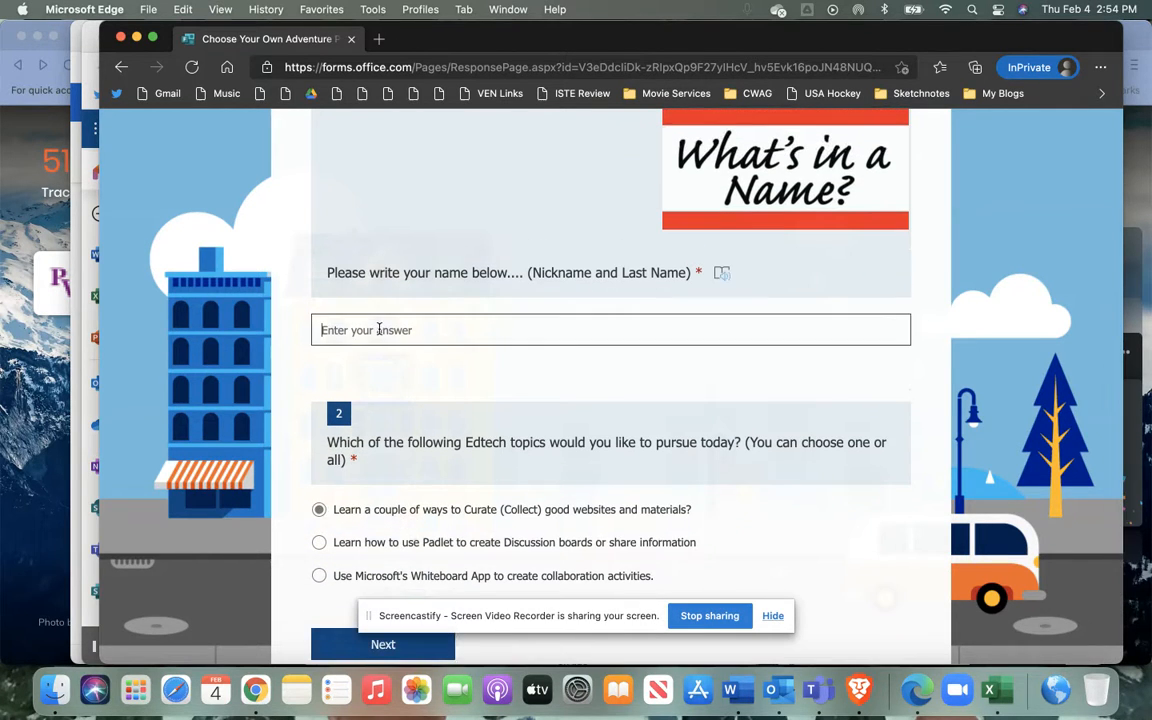
{"action": "type", "text": "test"}
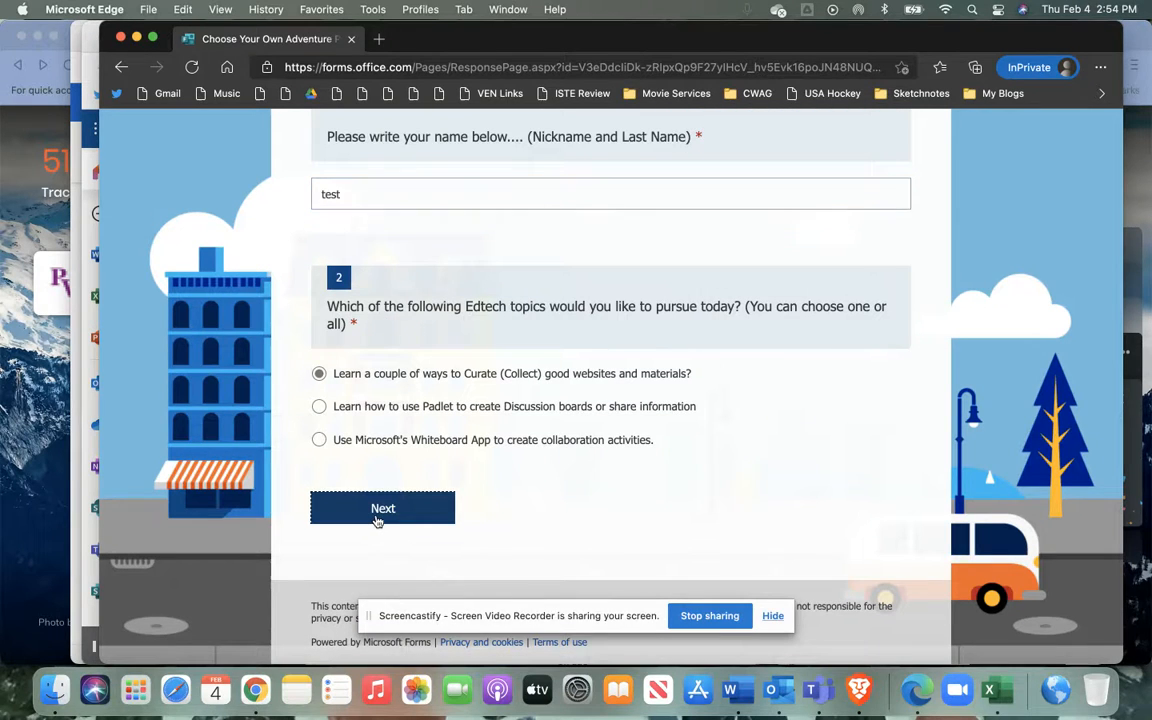
{"action": "left_click", "coordinate": [382, 508]}
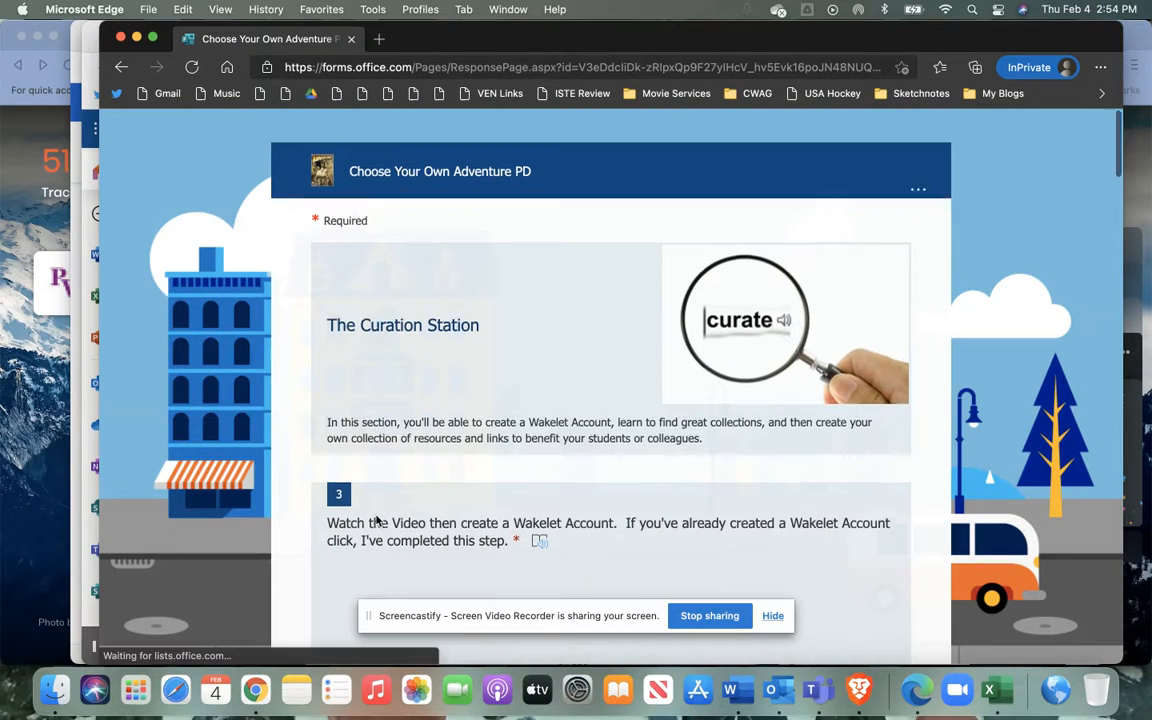
Step: Answer the Wakelet step's completion dropdown in The Curation Station
{"action": "scroll", "scroll_direction": "down", "scroll_amount": 3}
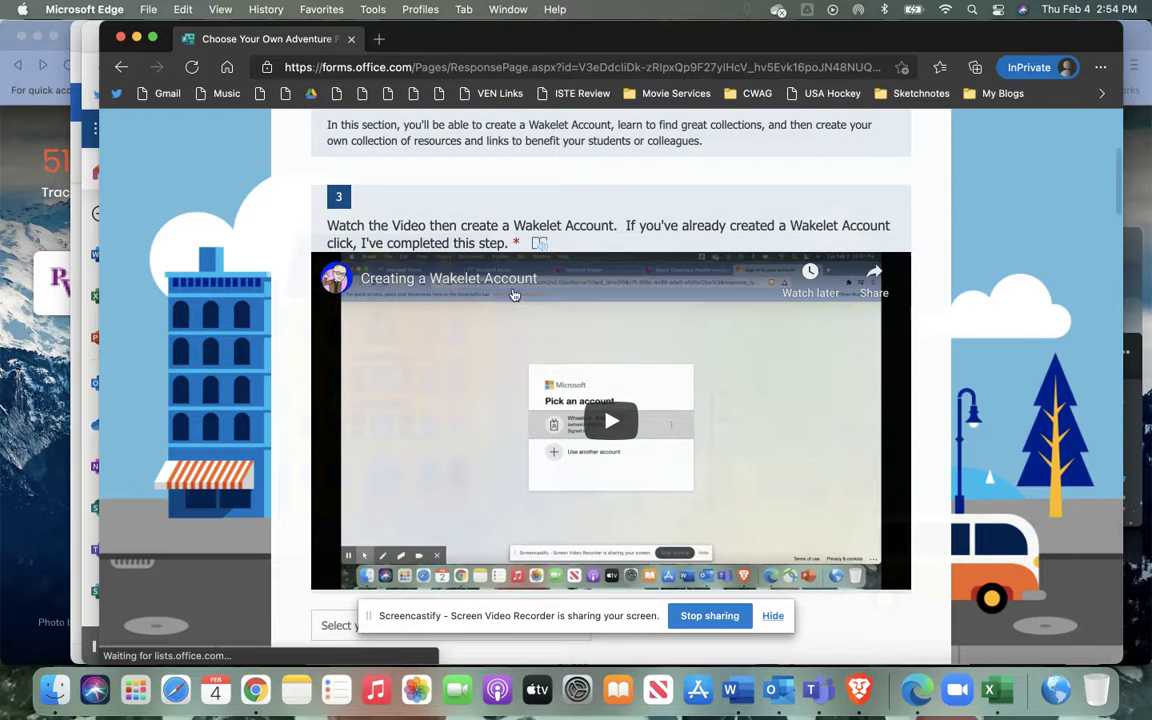
{"action": "scroll", "scroll_direction": "down", "scroll_amount": 3}
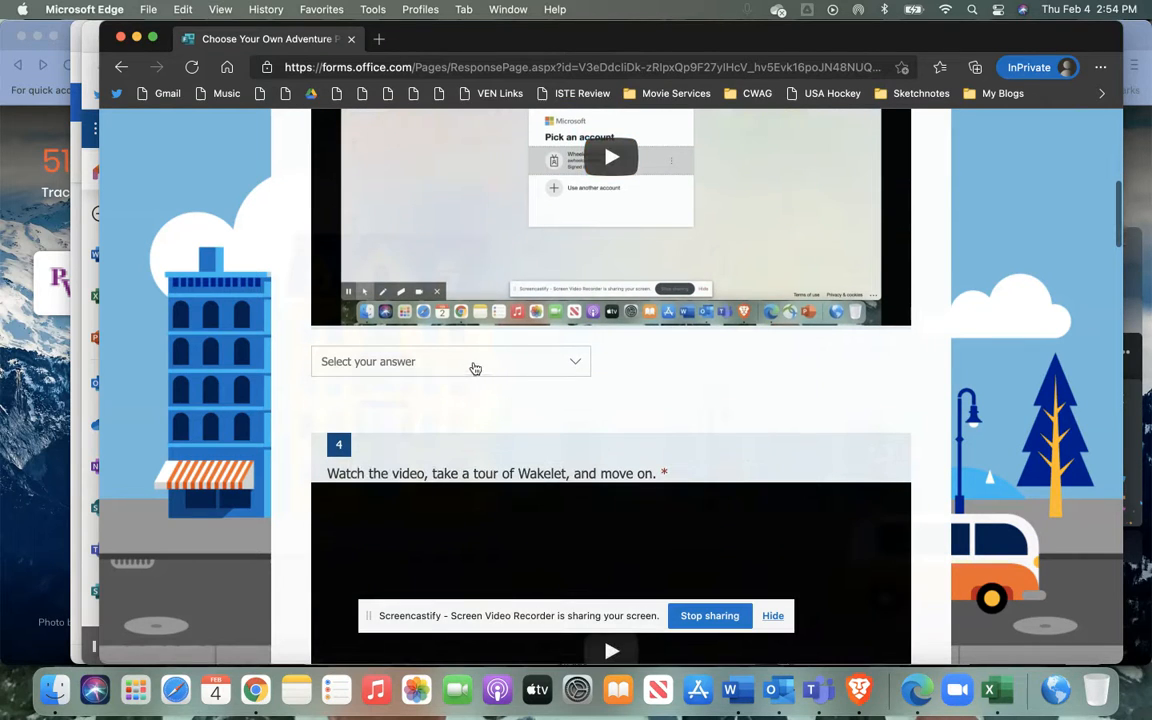
{"action": "mouse_move", "coordinate": [522, 374]}
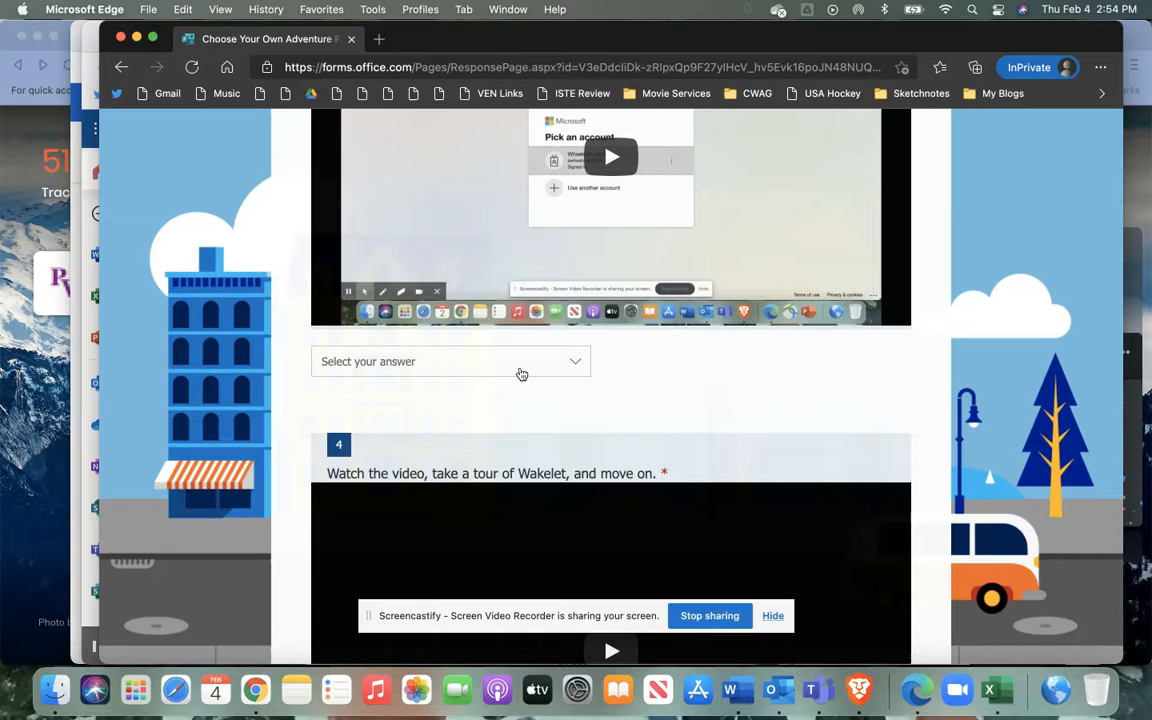
{"action": "left_click", "coordinate": [450, 361]}
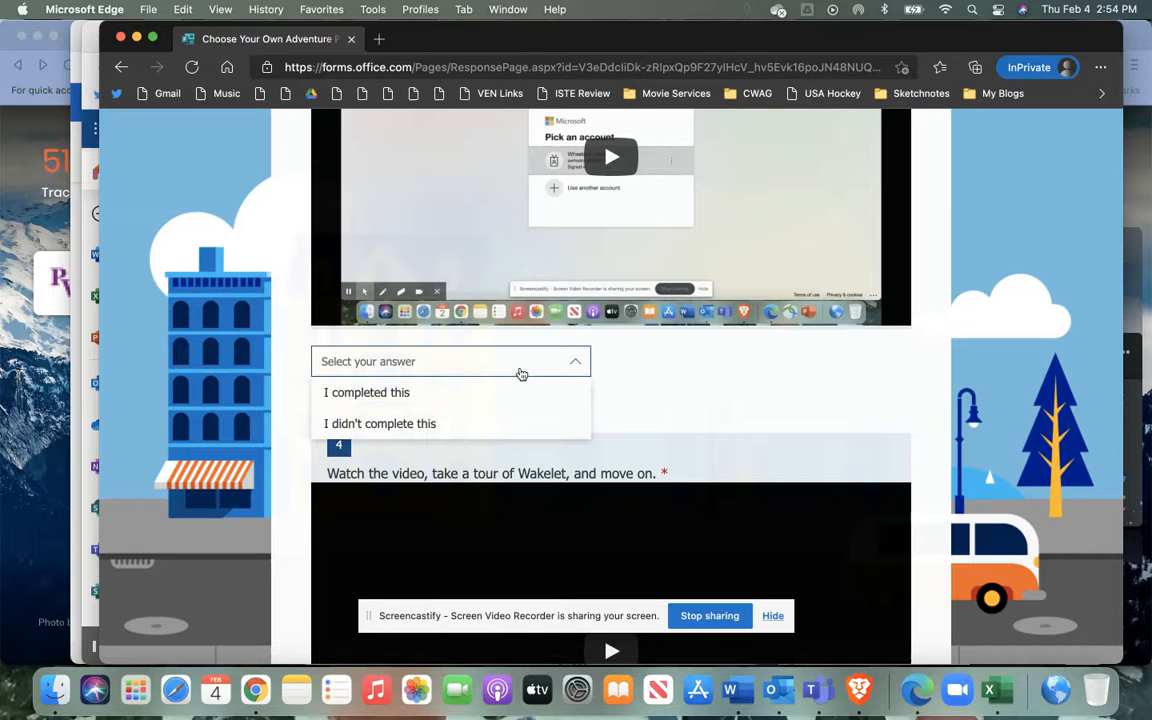
{"action": "mouse_move", "coordinate": [426, 400]}
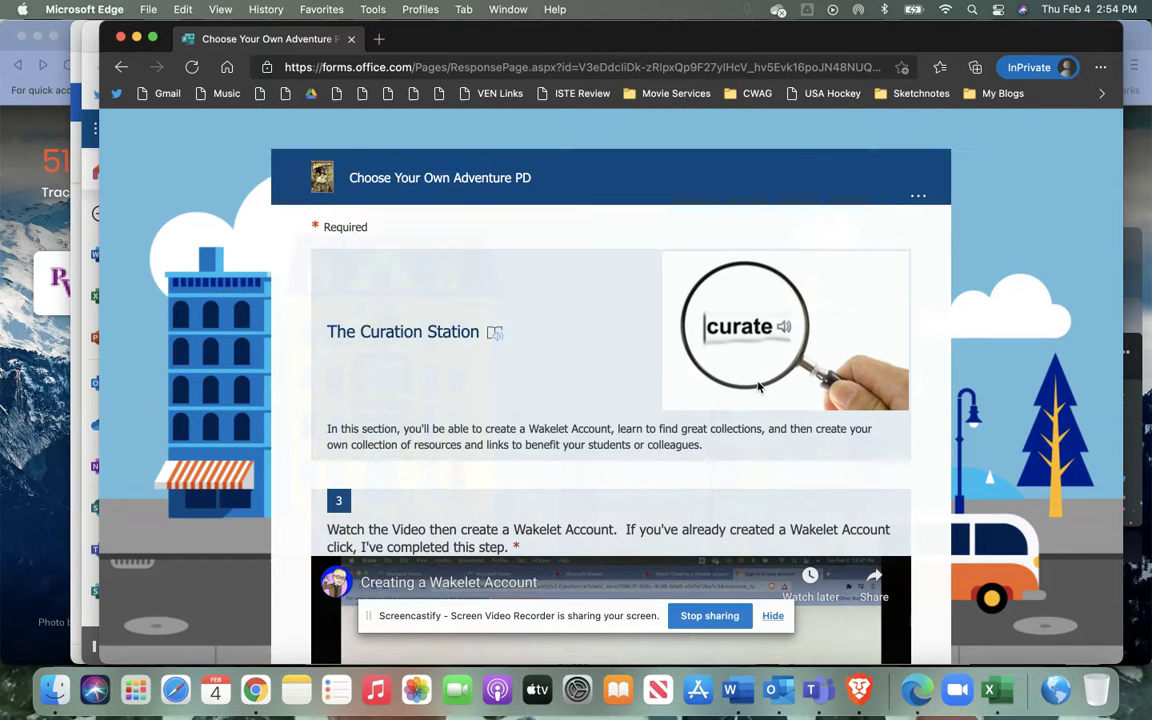
{"action": "scroll", "scroll_direction": "down", "scroll_amount": 3}
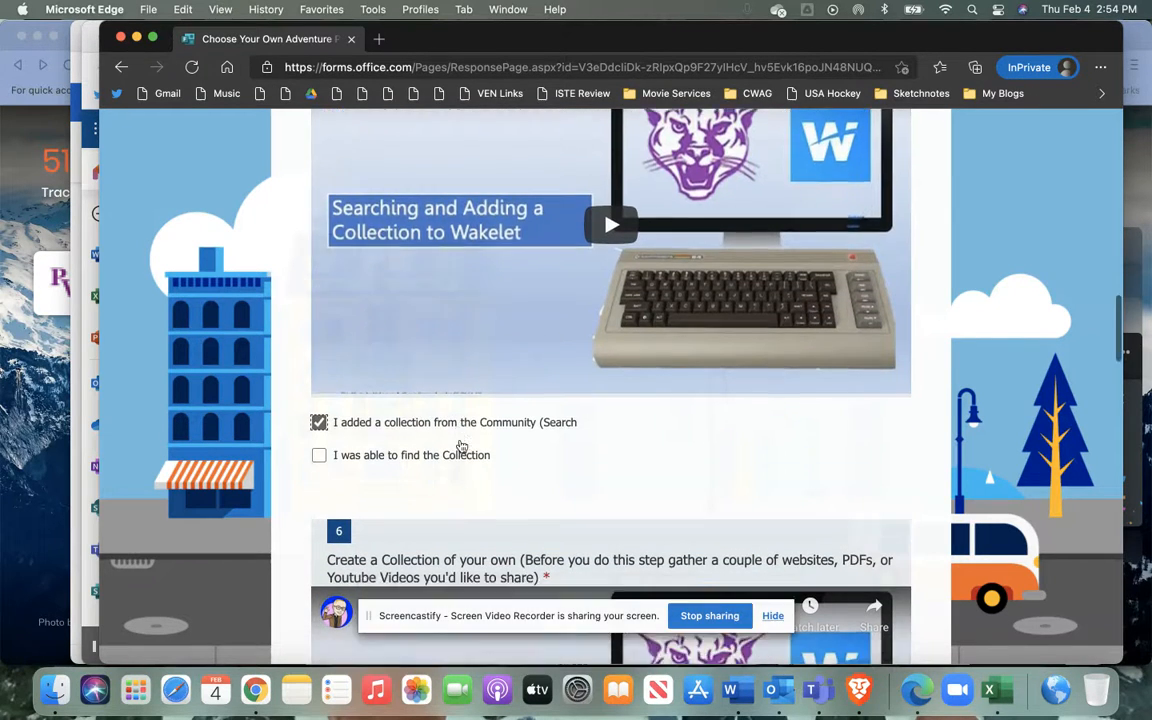
{"action": "scroll", "scroll_direction": "down", "scroll_amount": 3}
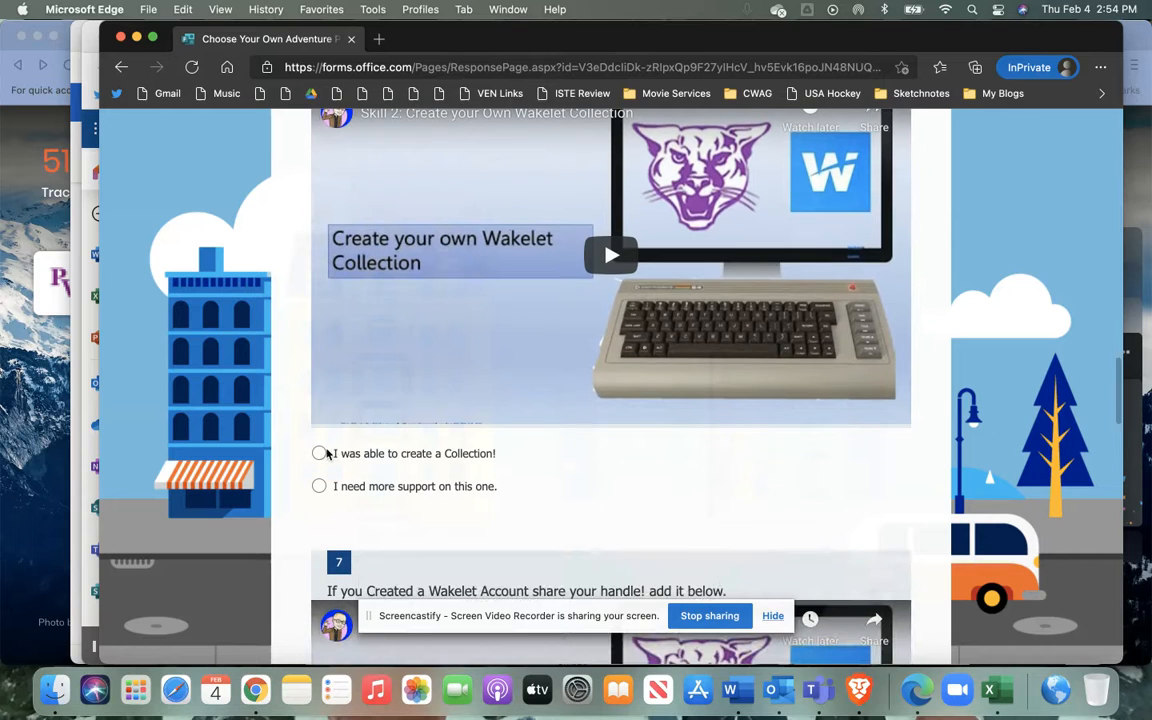
Step: Type 'test' into the text answers and choose to go to the Exit Survey
{"action": "scroll", "scroll_direction": "down", "scroll_amount": 3}
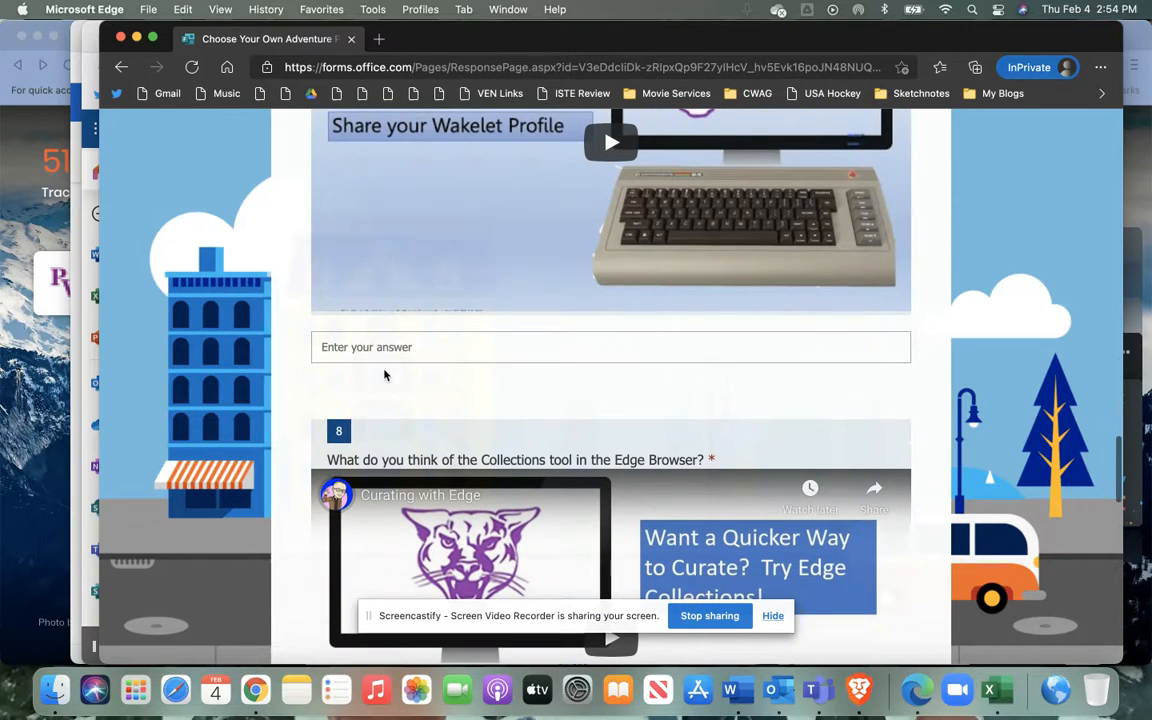
{"action": "type", "text": "test"}
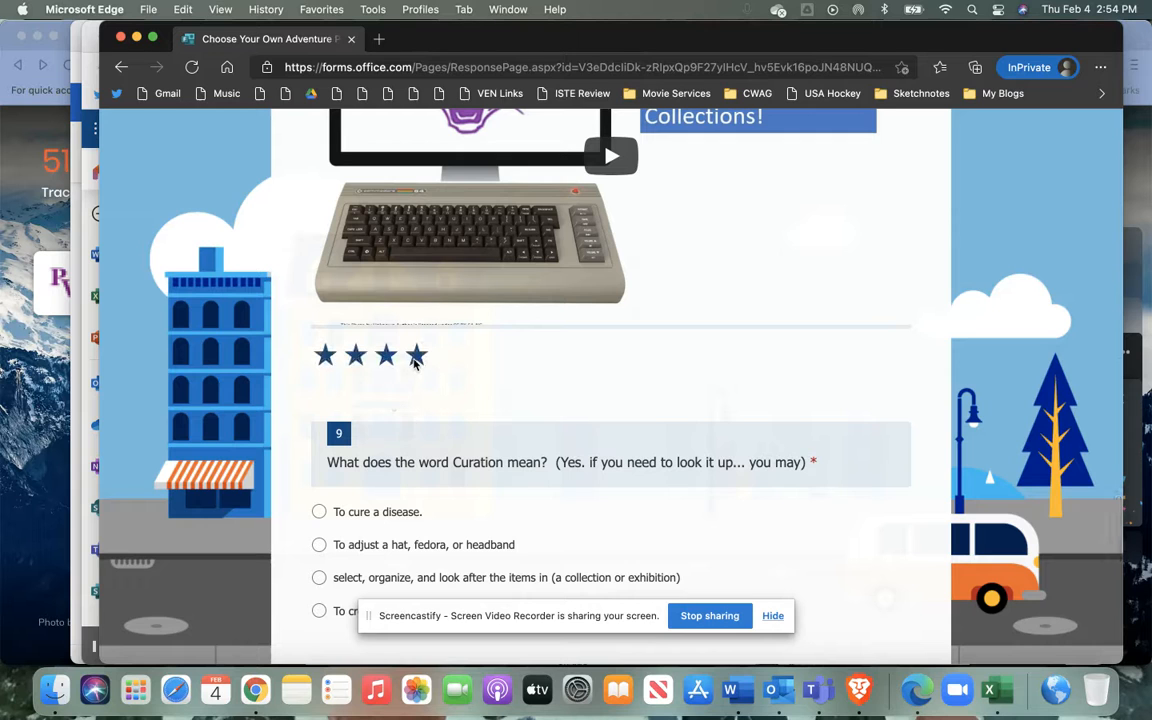
{"action": "scroll", "scroll_direction": "down", "scroll_amount": 3}
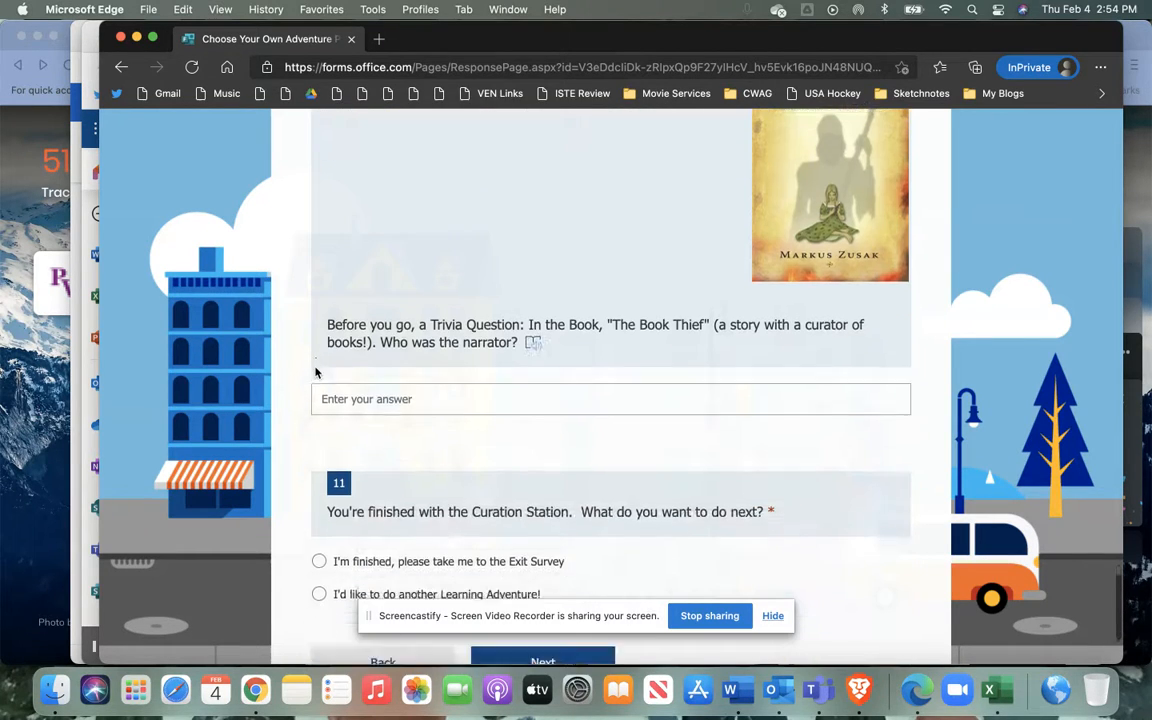
{"action": "type", "text": "test"}
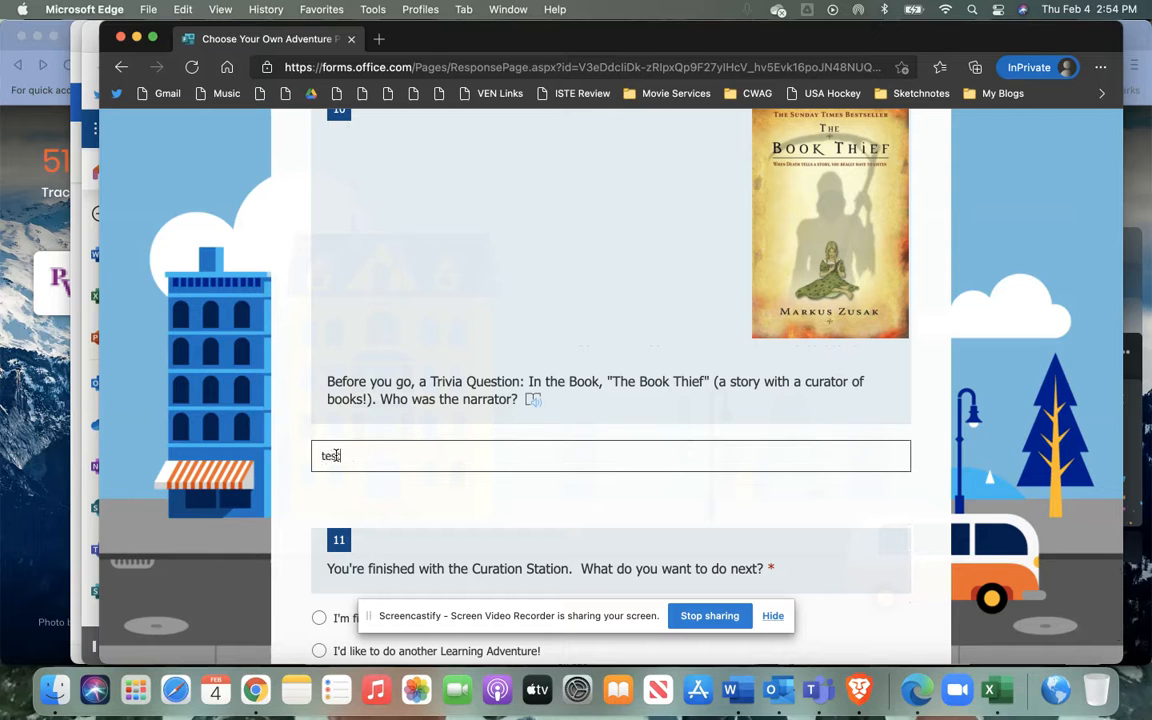
{"action": "scroll", "scroll_direction": "down", "scroll_amount": 3}
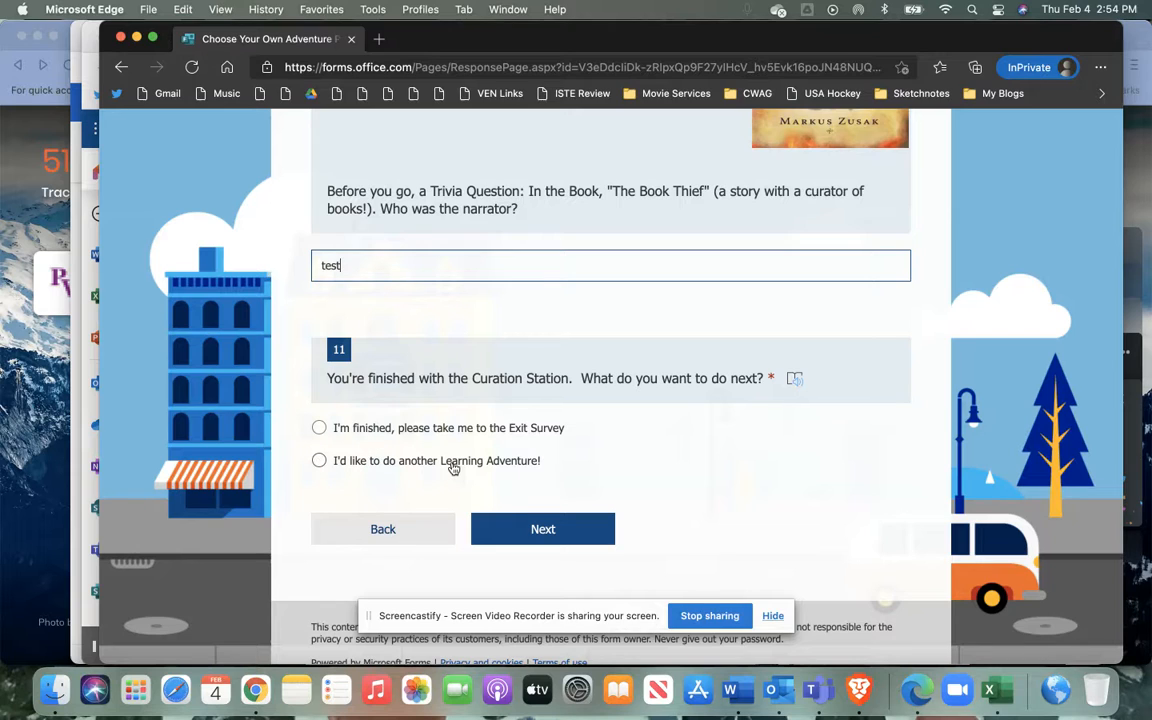
{"action": "left_click", "coordinate": [319, 428]}
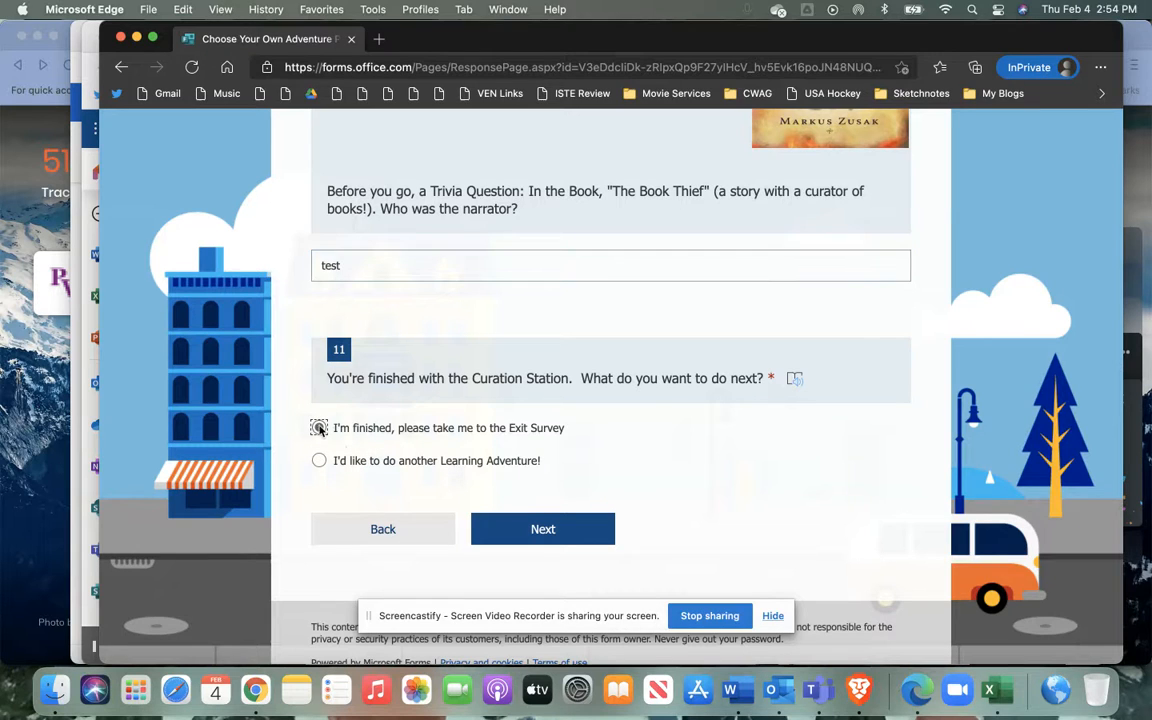
Step: Open the Exit Ticket page and review its adventure, time, rating and comments questions
{"action": "left_click", "coordinate": [542, 528]}
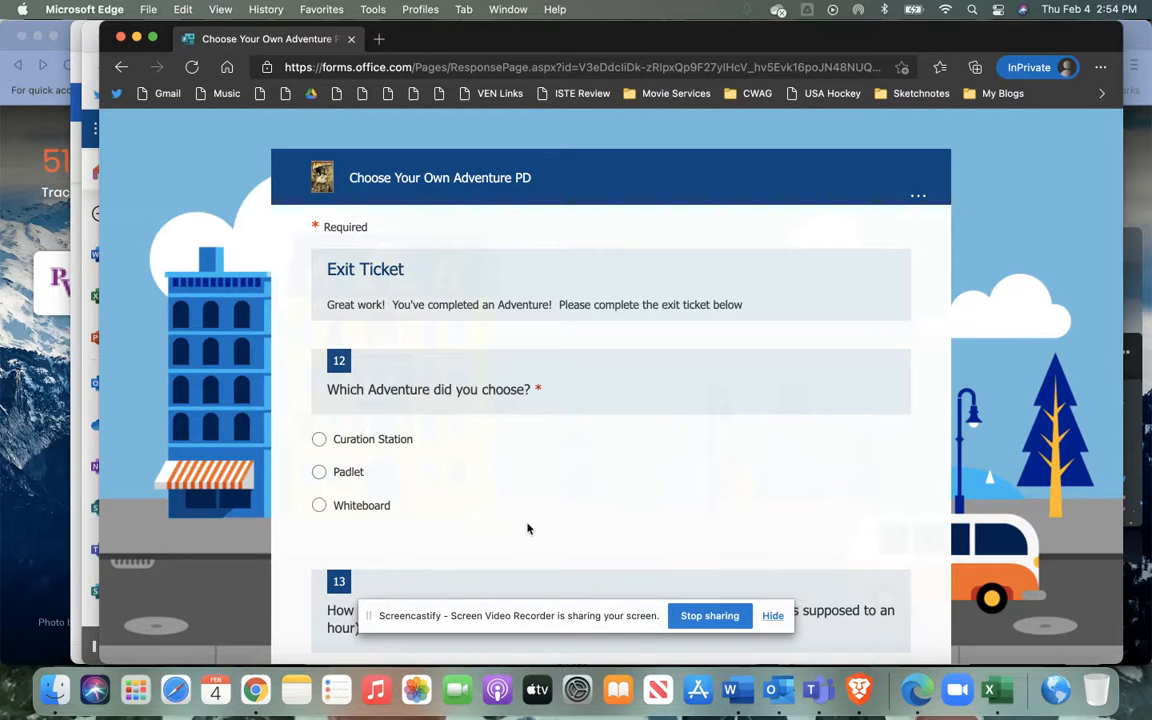
{"action": "scroll", "scroll_direction": "down", "scroll_amount": 3}
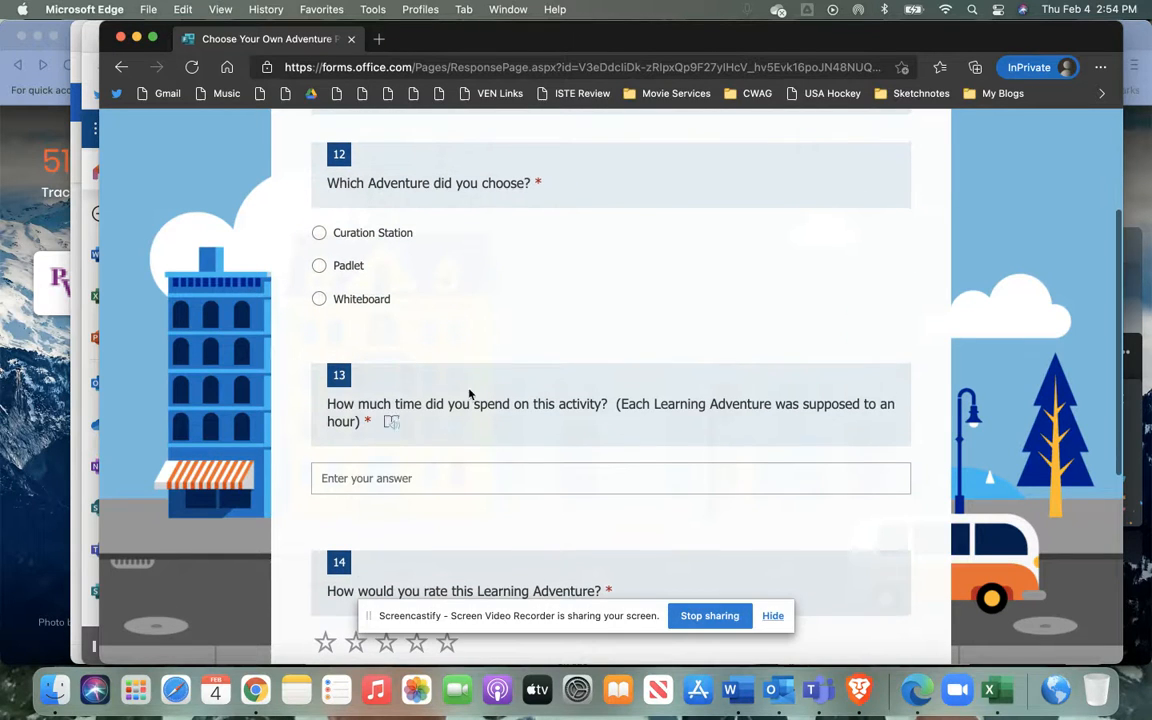
{"action": "scroll", "scroll_direction": "down", "scroll_amount": 3}
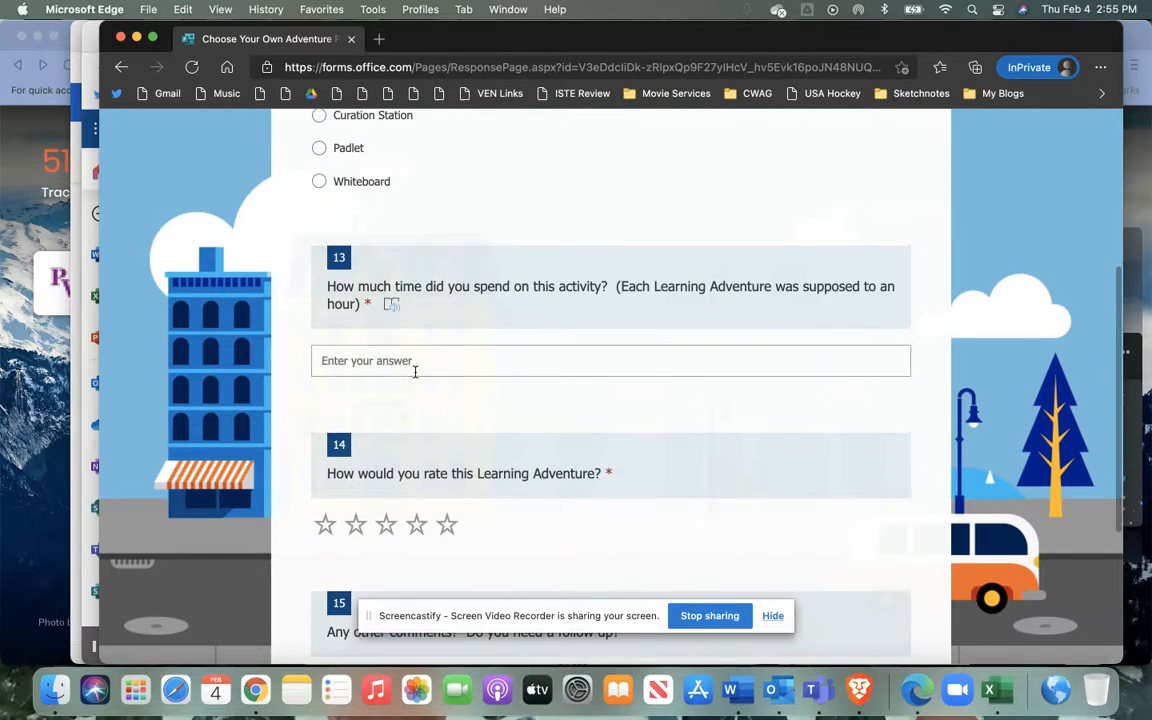
{"action": "scroll", "scroll_direction": "down", "scroll_amount": 3}
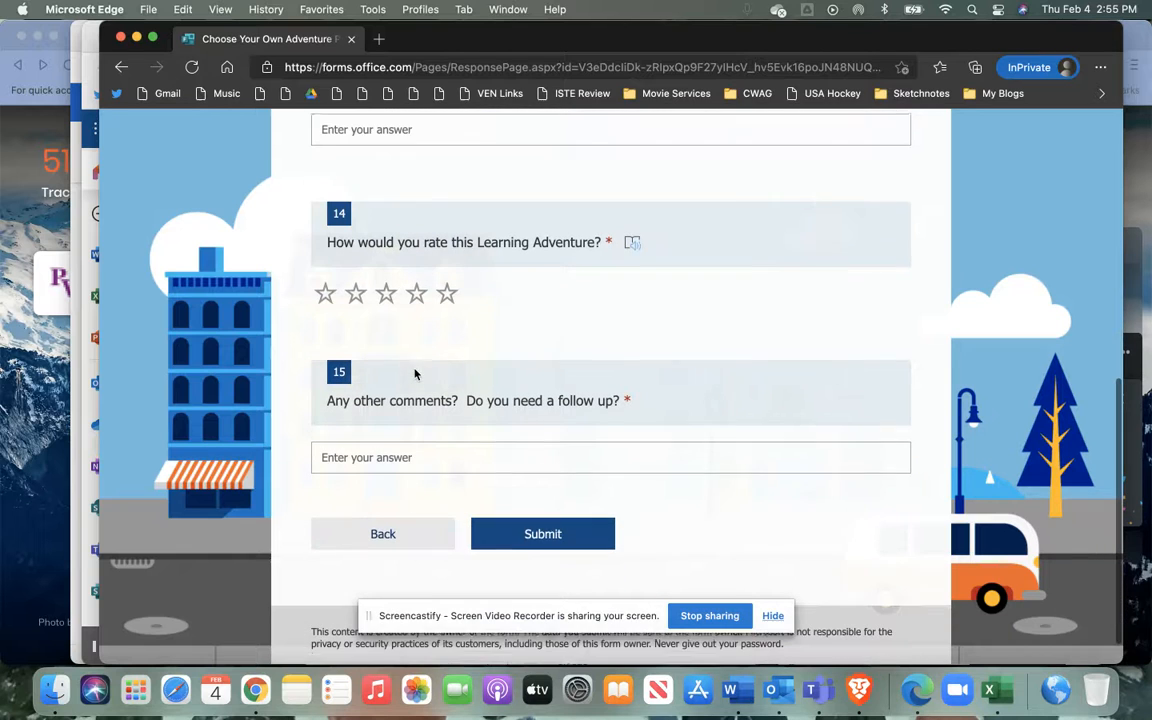
{"action": "scroll", "scroll_direction": "down", "scroll_amount": 3}
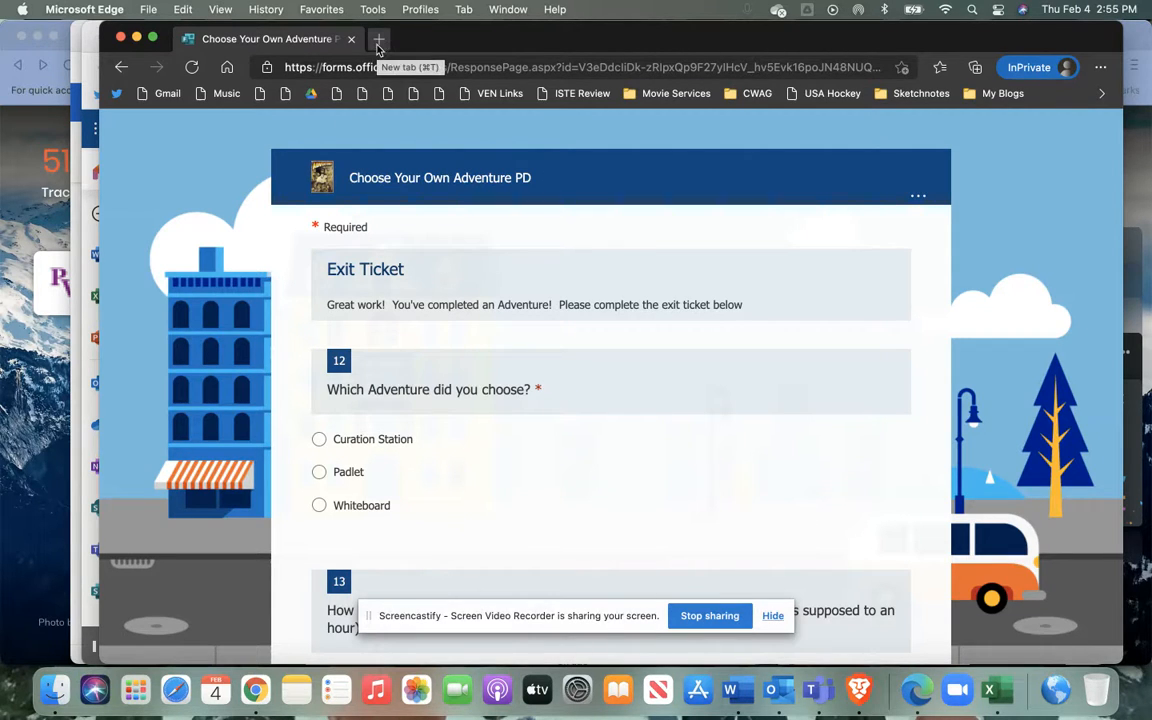
{"action": "mouse_move", "coordinate": [286, 47]}
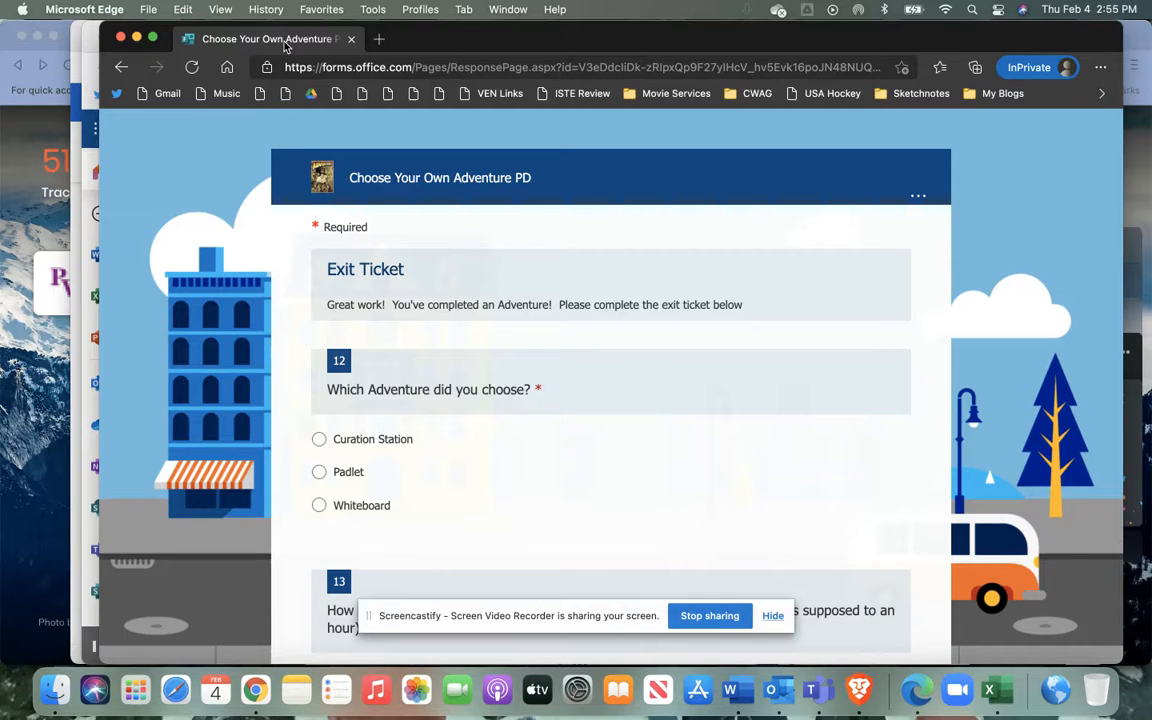
Step: Open the context menu of the Choose Your Own Adventure tab
{"action": "right_click", "coordinate": [285, 46]}
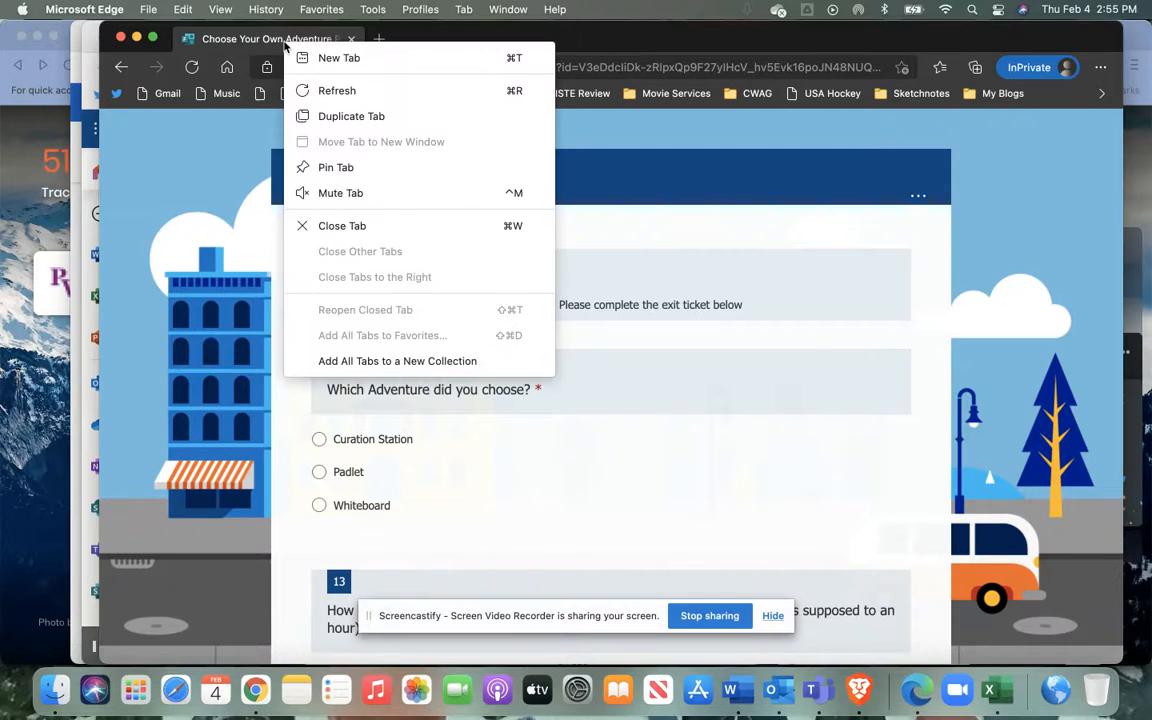
{"action": "mouse_move", "coordinate": [333, 174]}
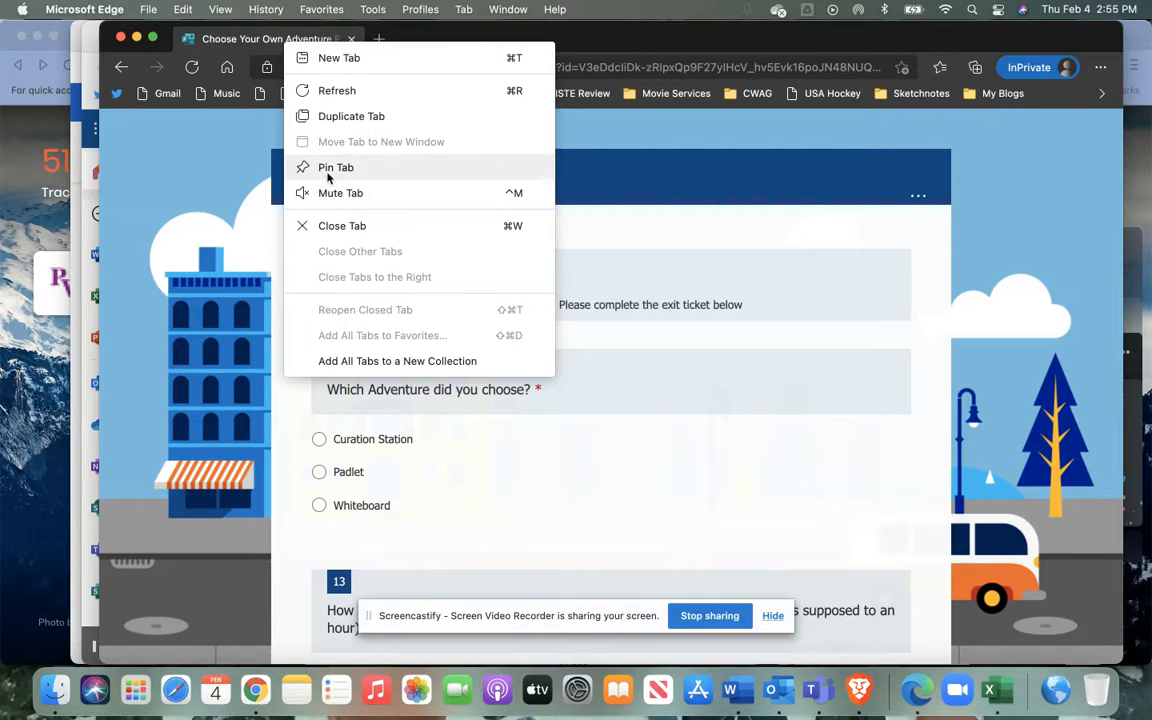